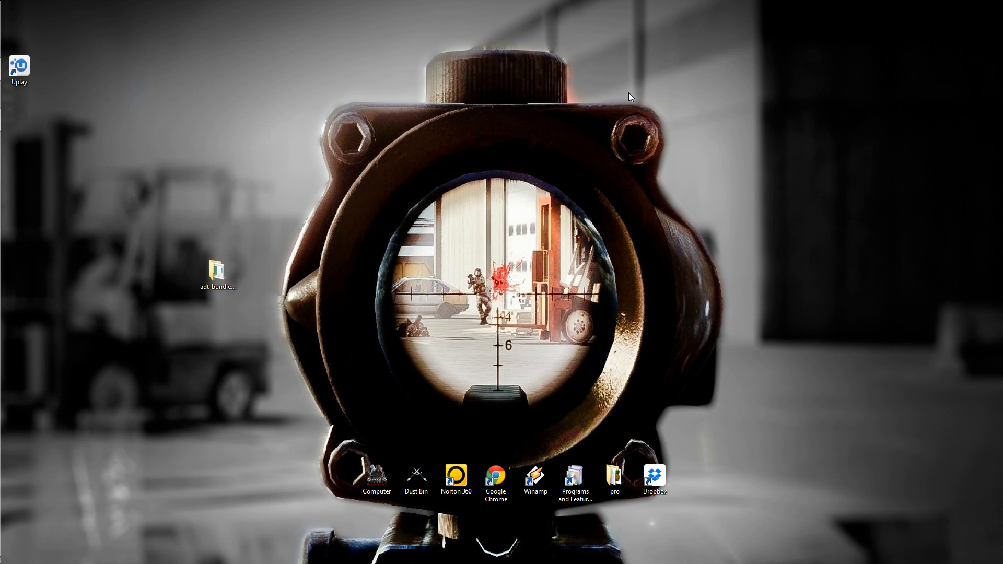
# Refresh the desktop from its context menu
pyautogui.rightClick(629, 95)
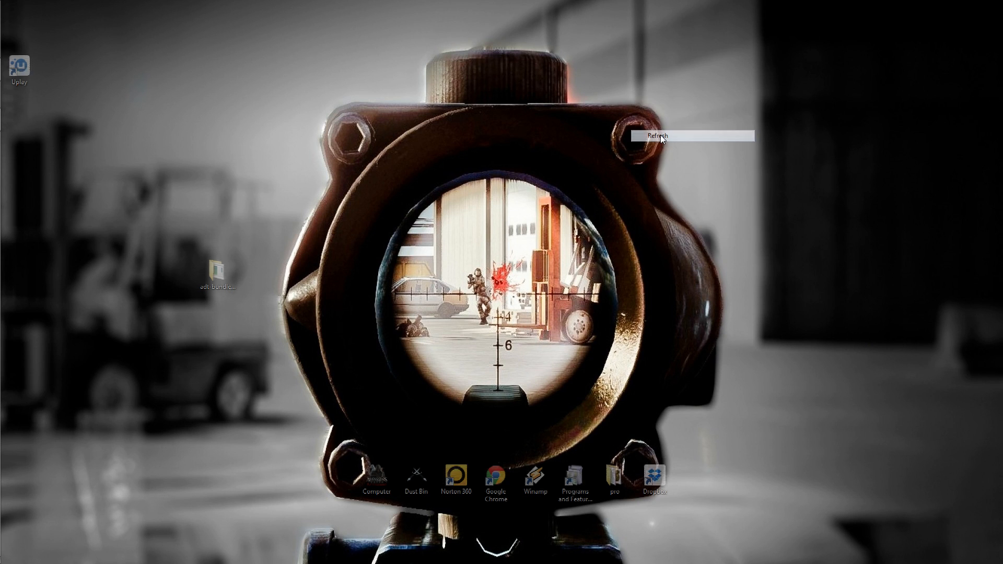
pyautogui.click(658, 137)
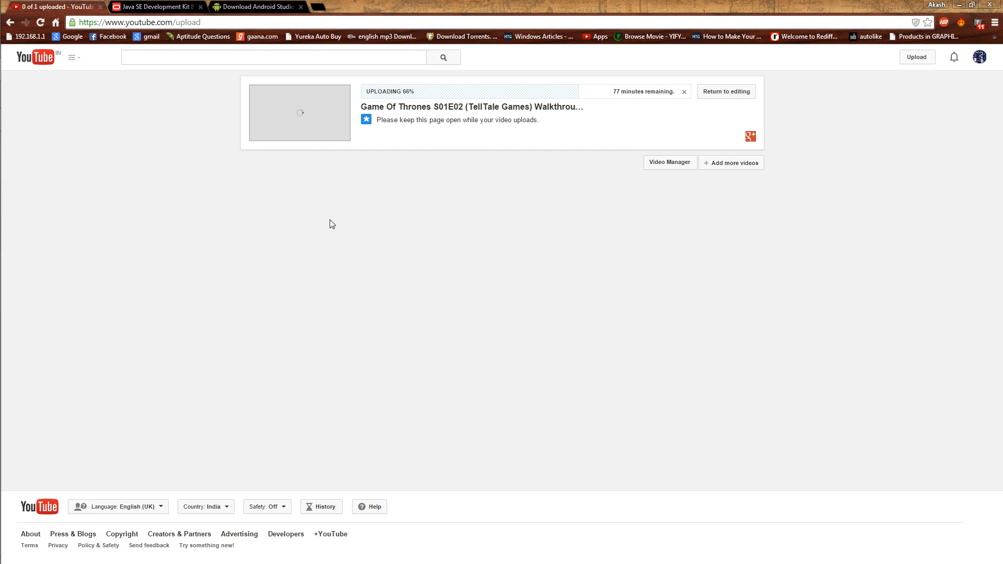
# Accept the Java SE Development Kit 8u31 license agreement on the Oracle downloads page
pyautogui.click(151, 6)
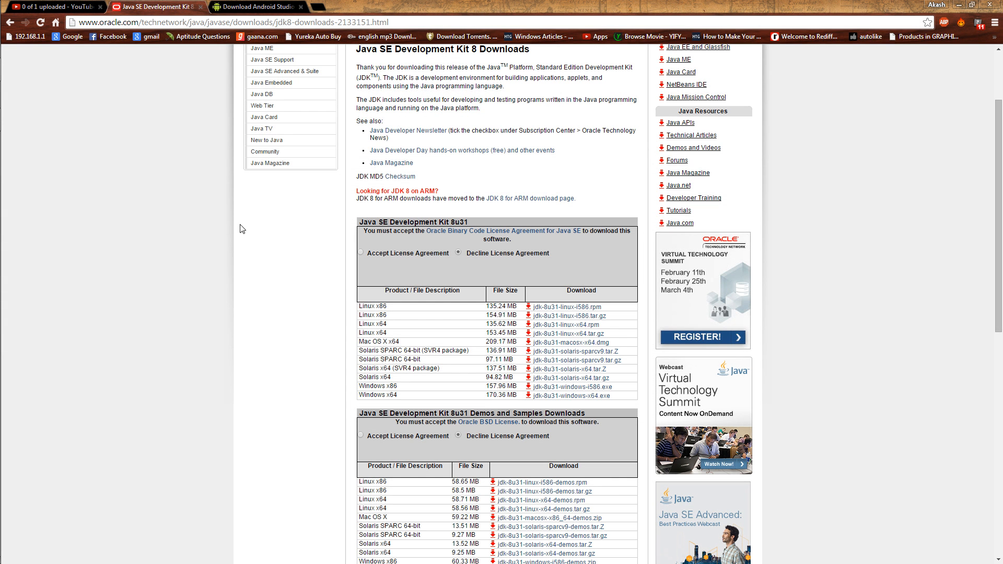
pyautogui.moveTo(278, 235)
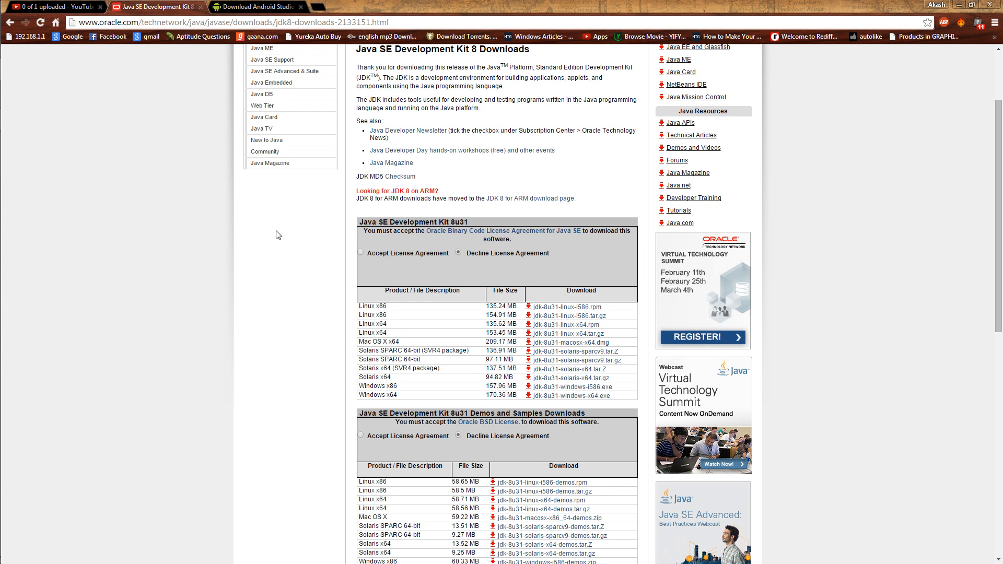
pyautogui.scroll(-3)
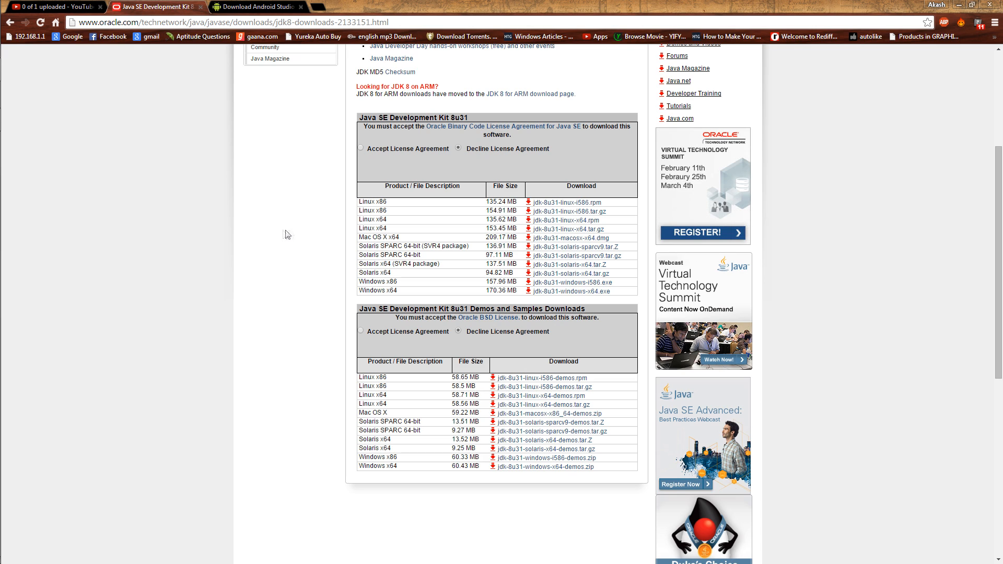
pyautogui.moveTo(572, 205)
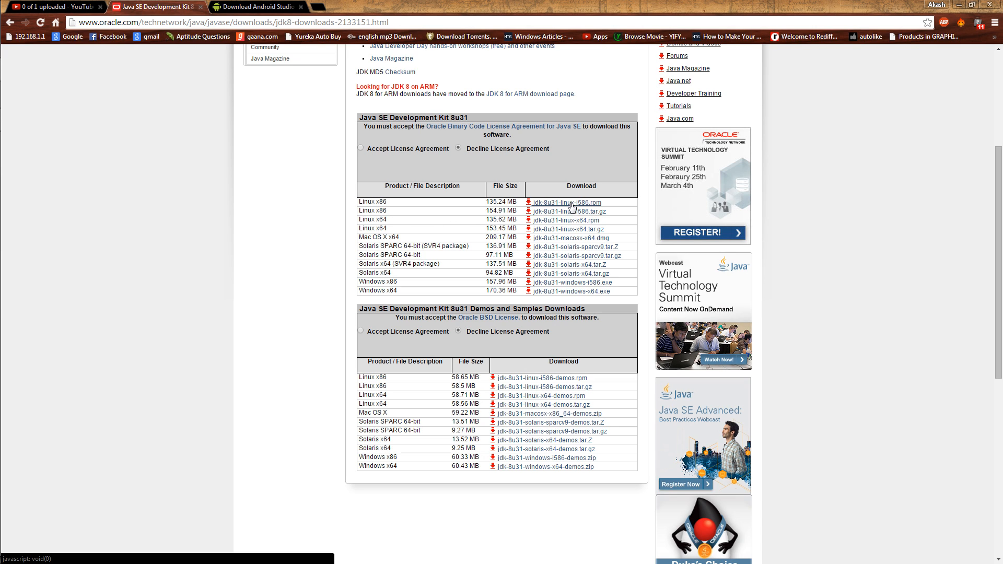
pyautogui.moveTo(572, 292)
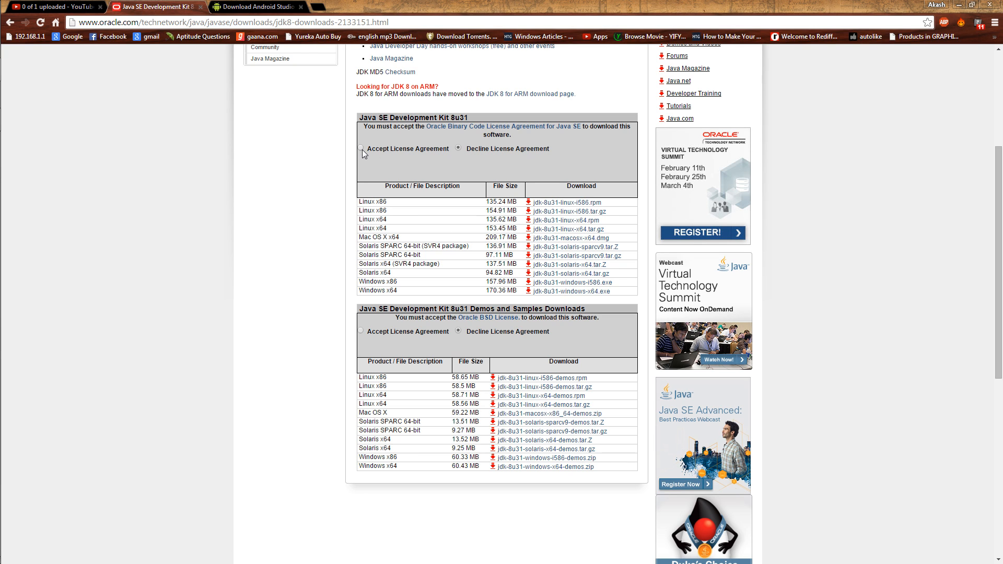
pyautogui.click(361, 149)
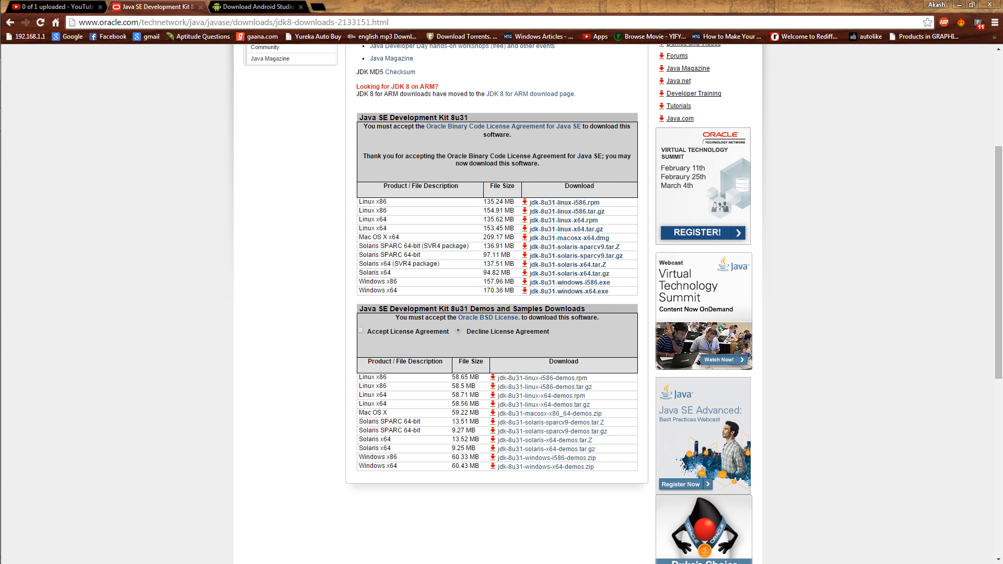
pyautogui.moveTo(553, 292)
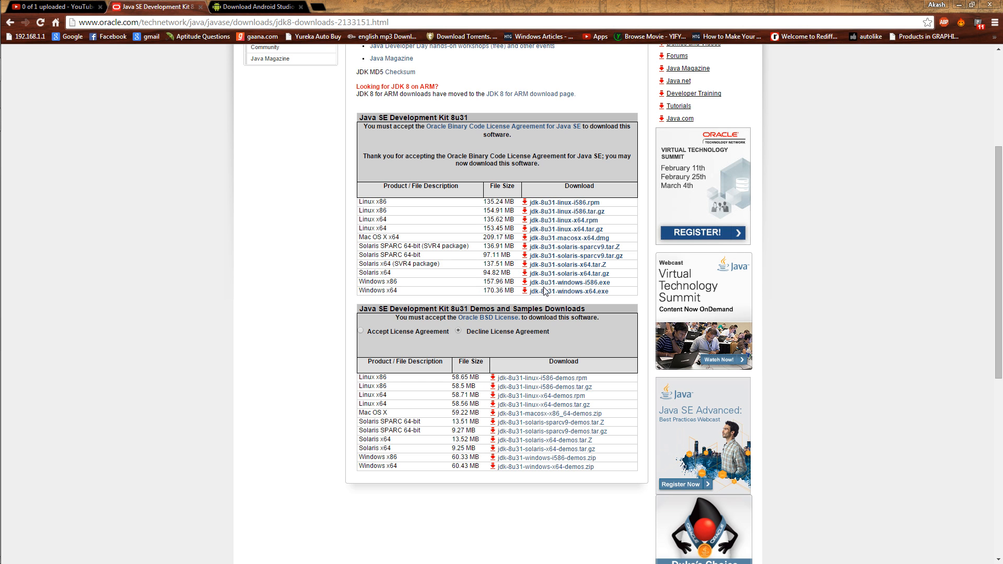
pyautogui.scroll(3)
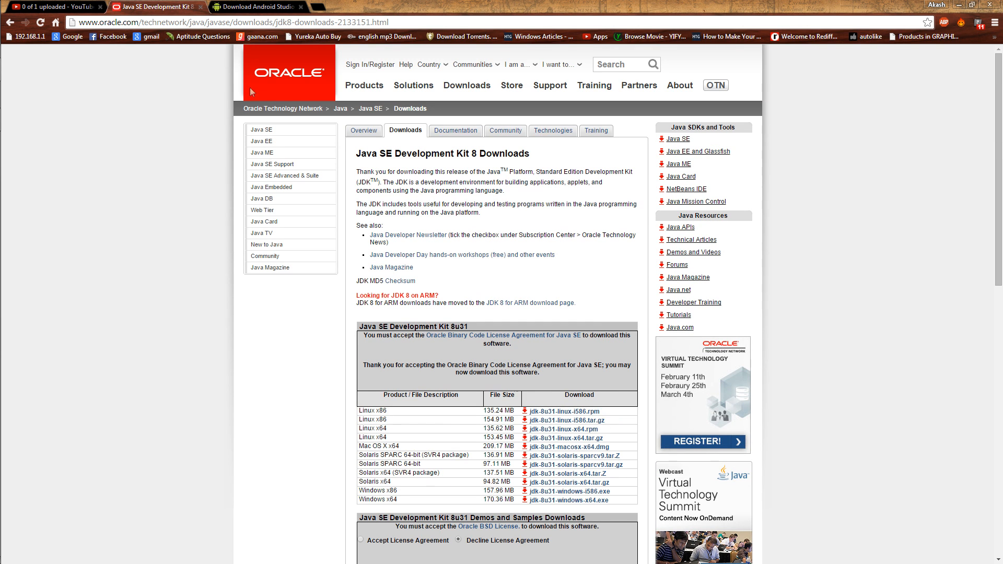
# View the Android Studio download page, then minimize Chrome to show the desktop
pyautogui.click(267, 6)
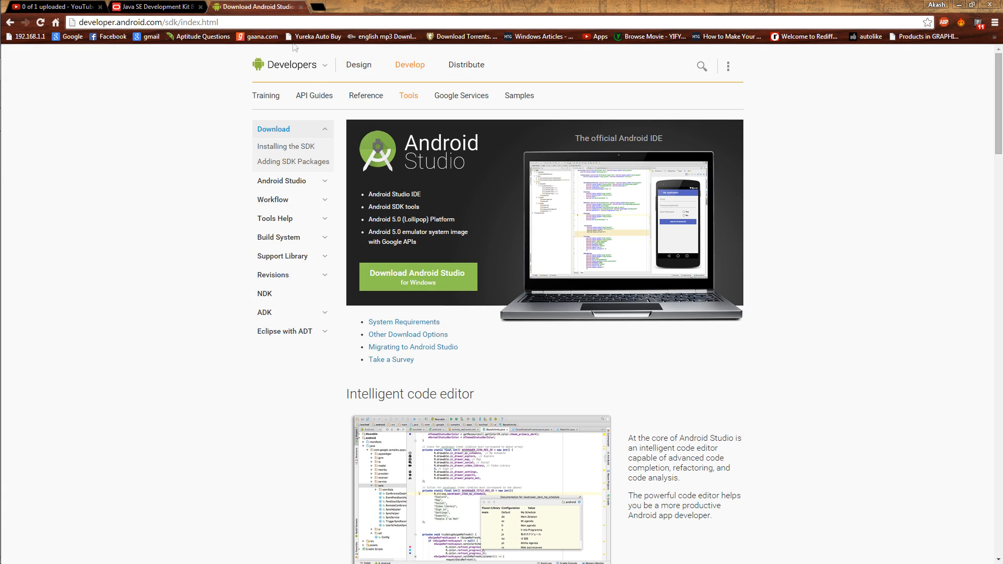
pyautogui.moveTo(413, 286)
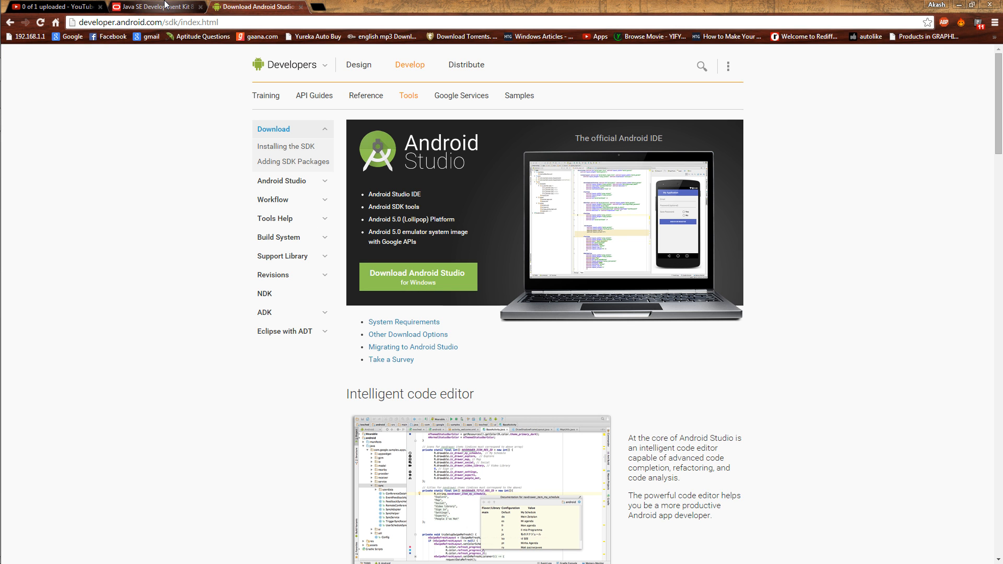
pyautogui.click(130, 8)
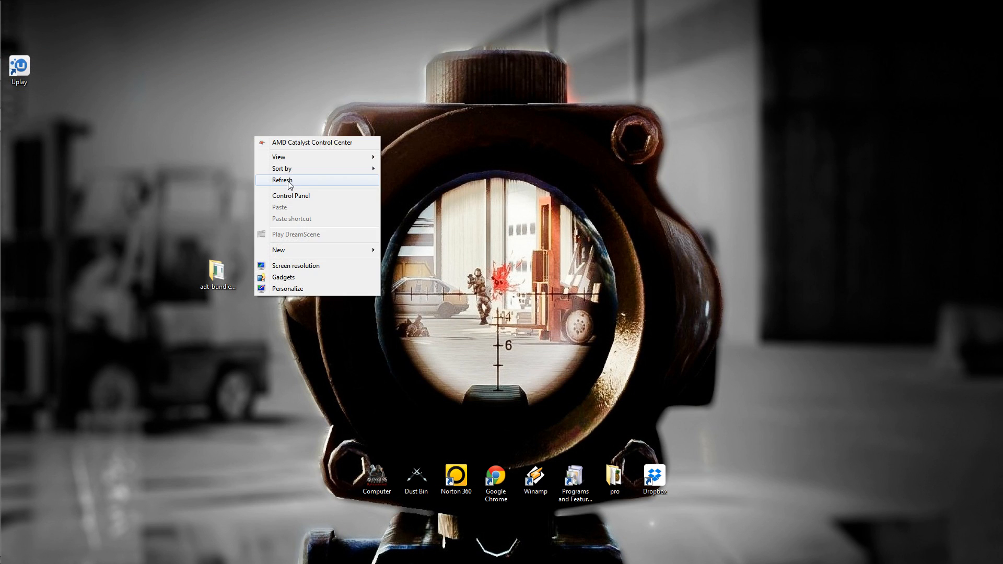
pyautogui.click(282, 180)
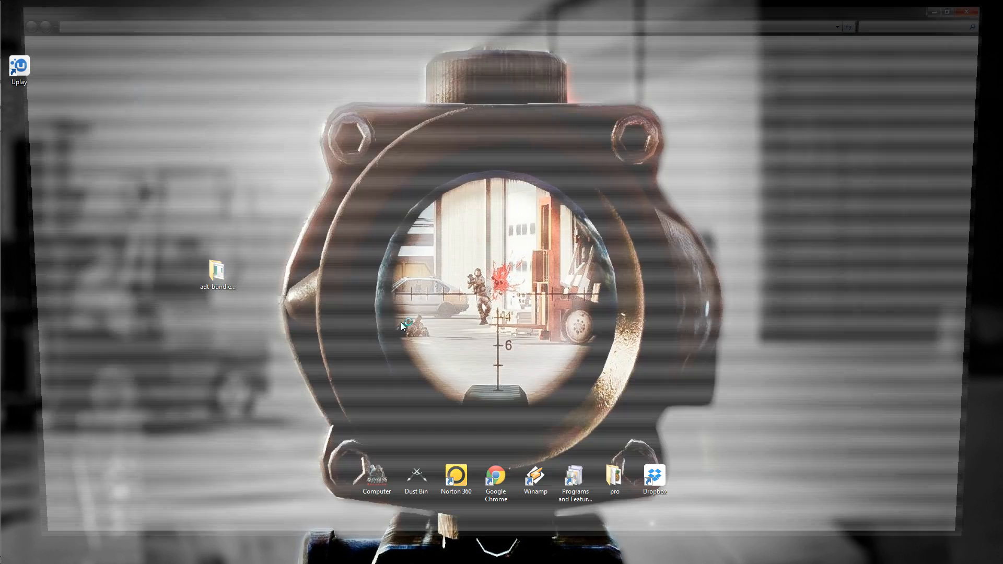
pyautogui.doubleClick(216, 273)
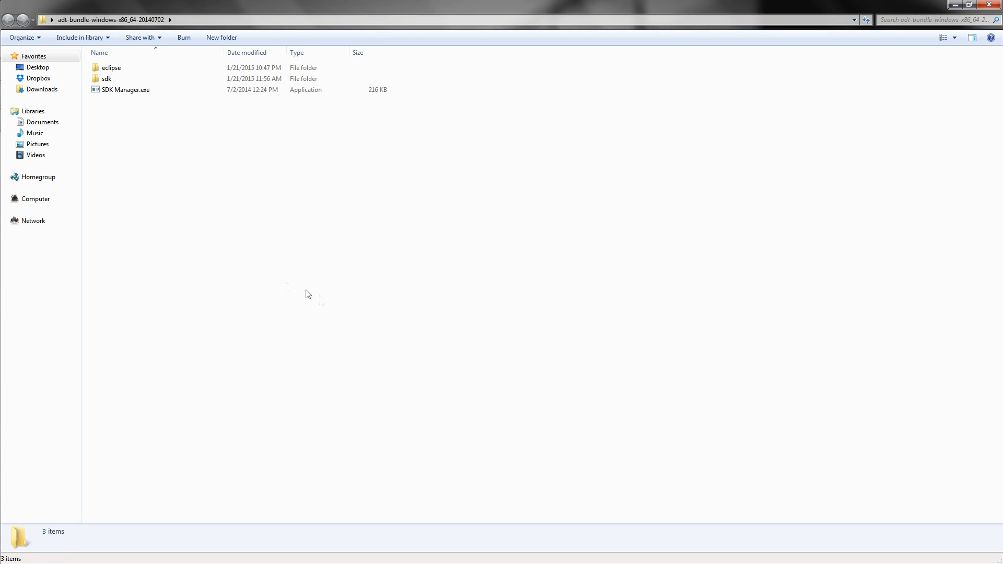
pyautogui.click(9, 198)
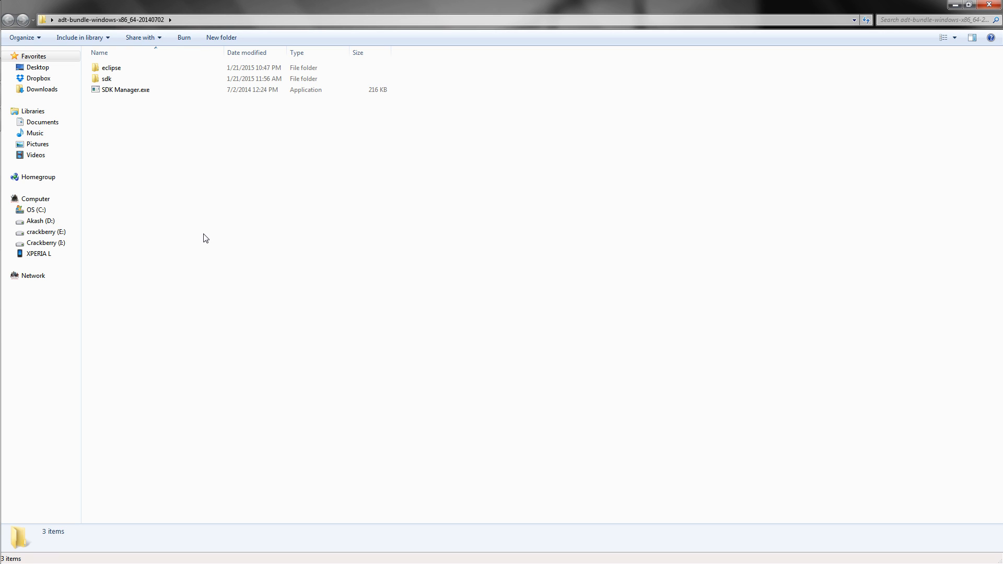
pyautogui.moveTo(200, 226)
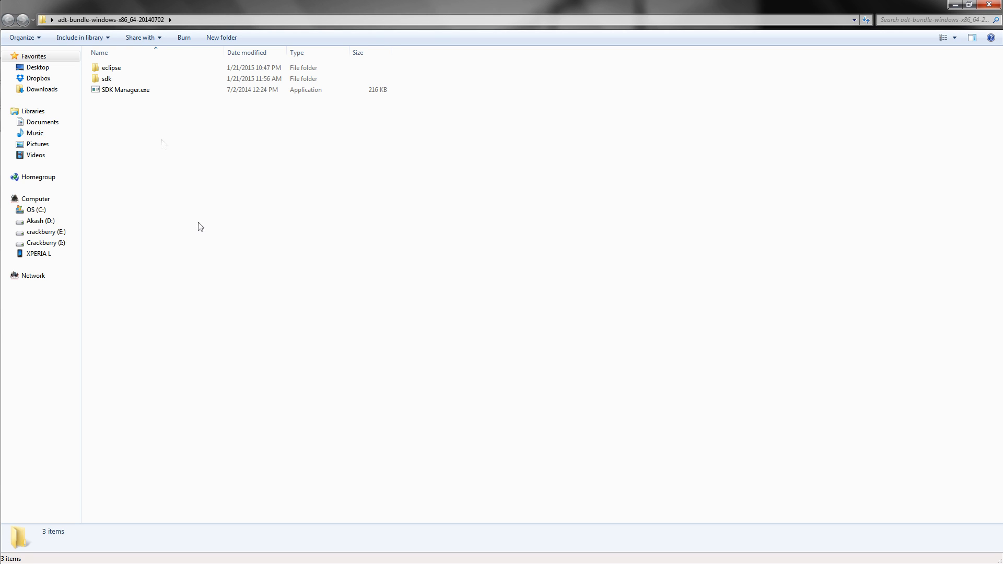
# Launch SDK Manager.exe and let its package list load
pyautogui.click(123, 90)
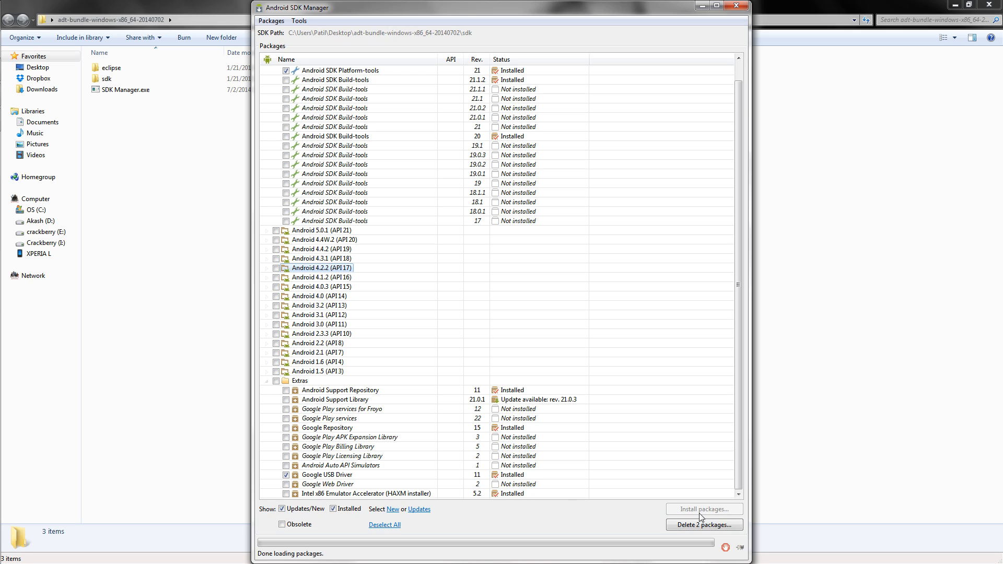
pyautogui.moveTo(687, 515)
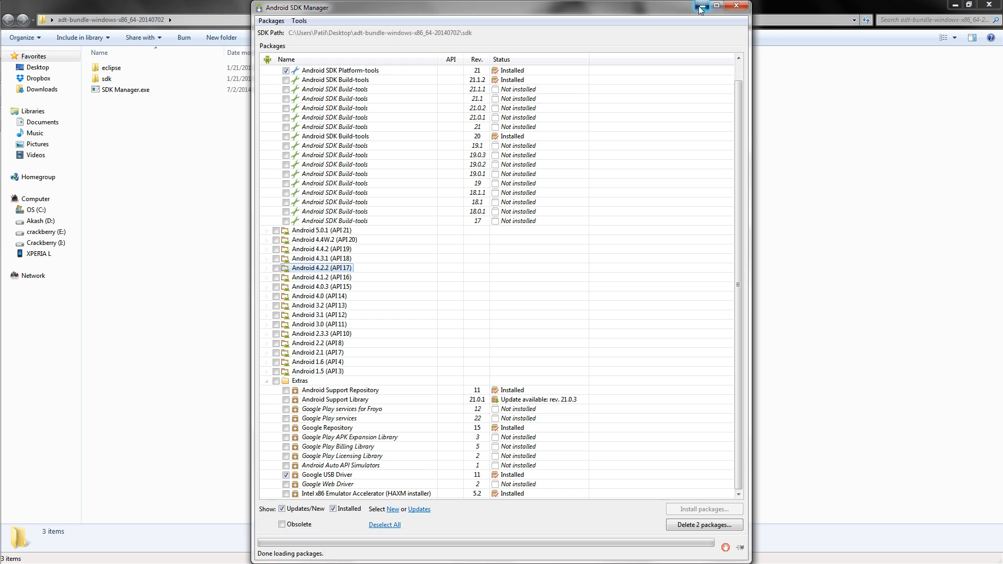
# Close the SDK Manager and browse into sdk > platform-tools where adb.exe lives
pyautogui.click(734, 5)
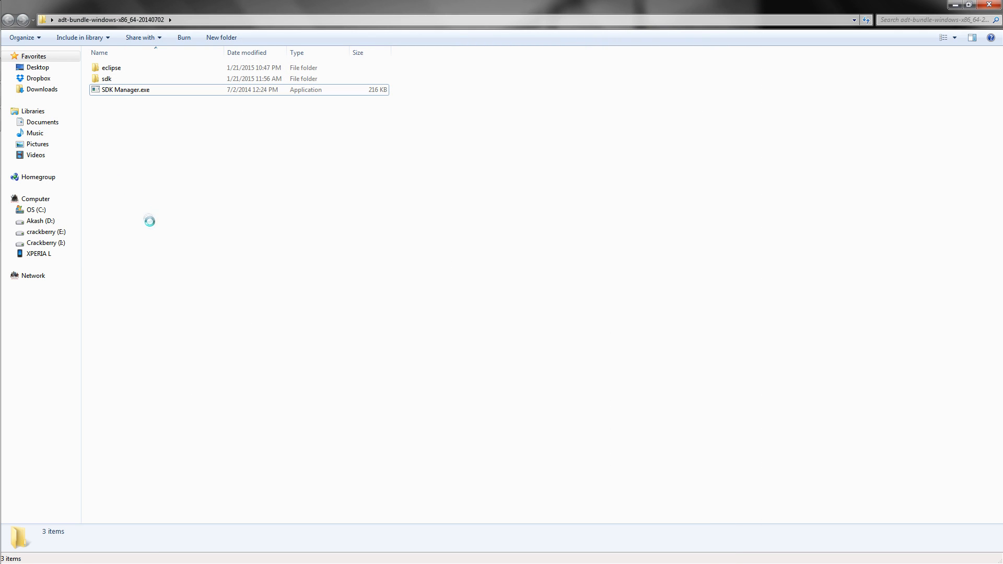
pyautogui.rightClick(150, 222)
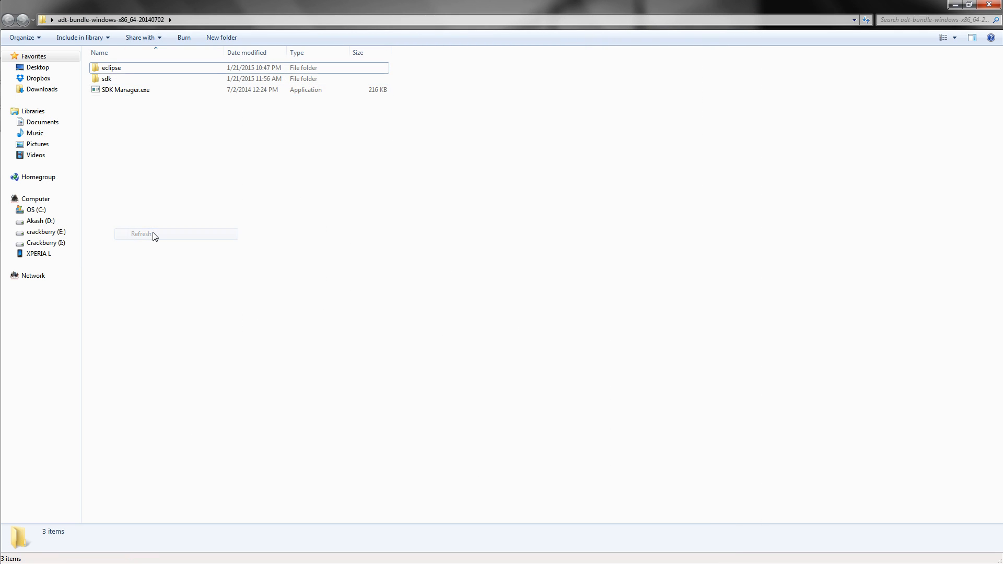
pyautogui.click(105, 79)
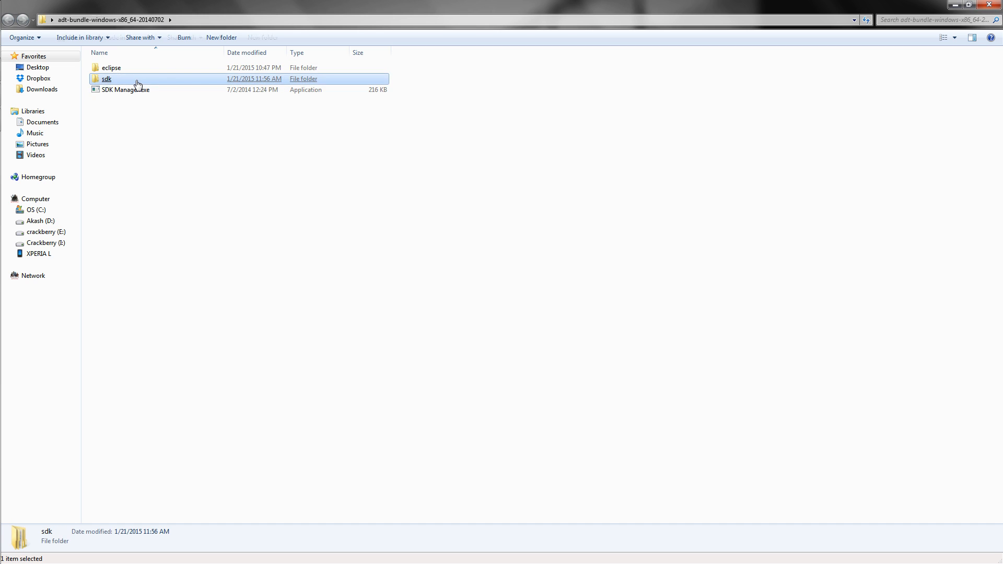
pyautogui.doubleClick(106, 79)
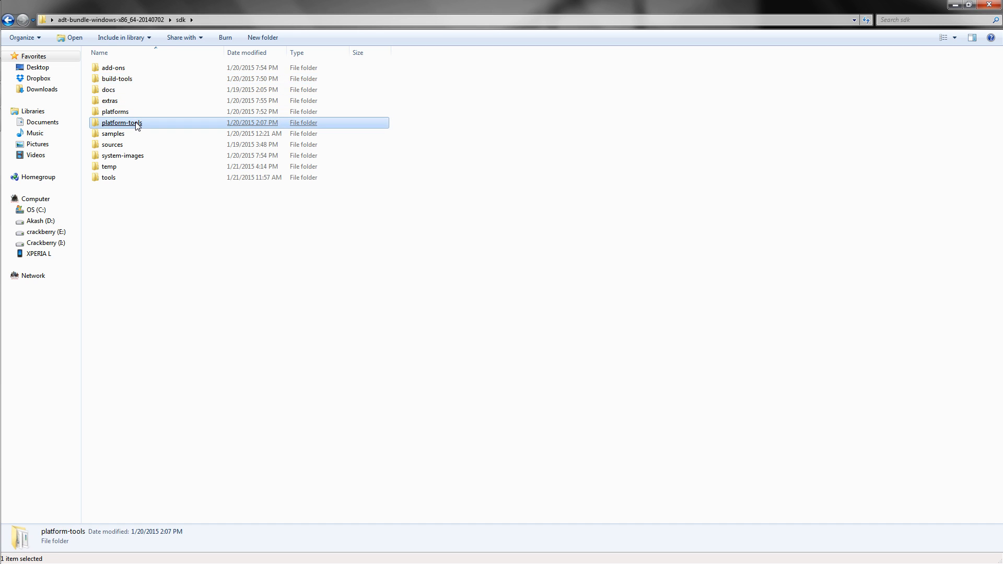
pyautogui.doubleClick(119, 123)
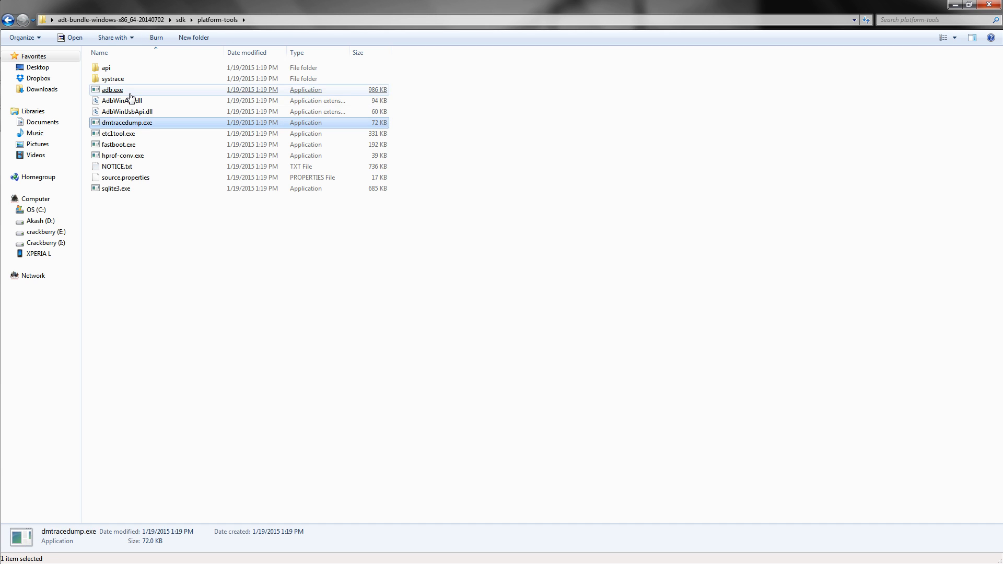
# Start a command window in the platform-tools folder via Open command window here
pyautogui.click(107, 90)
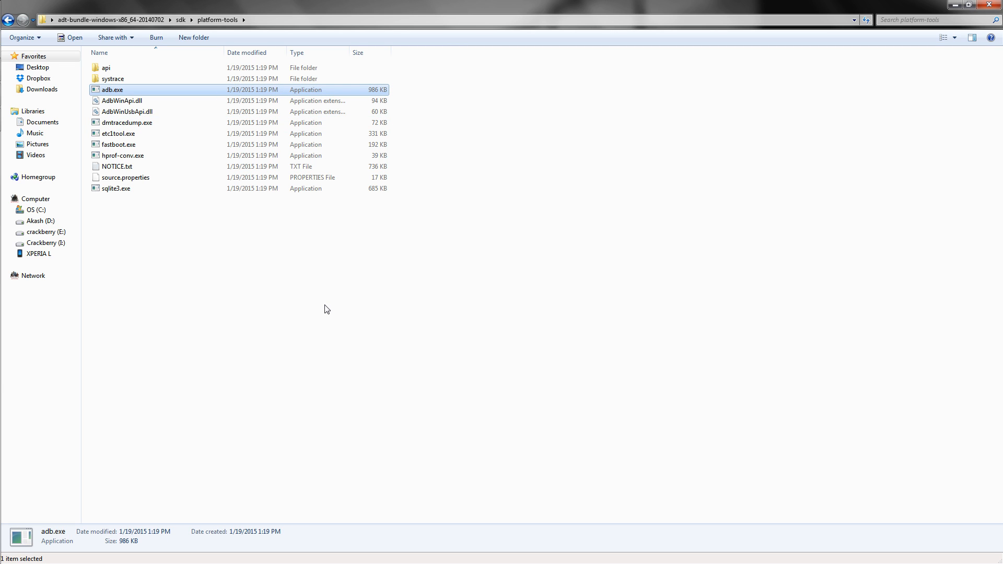
pyautogui.rightClick(112, 90)
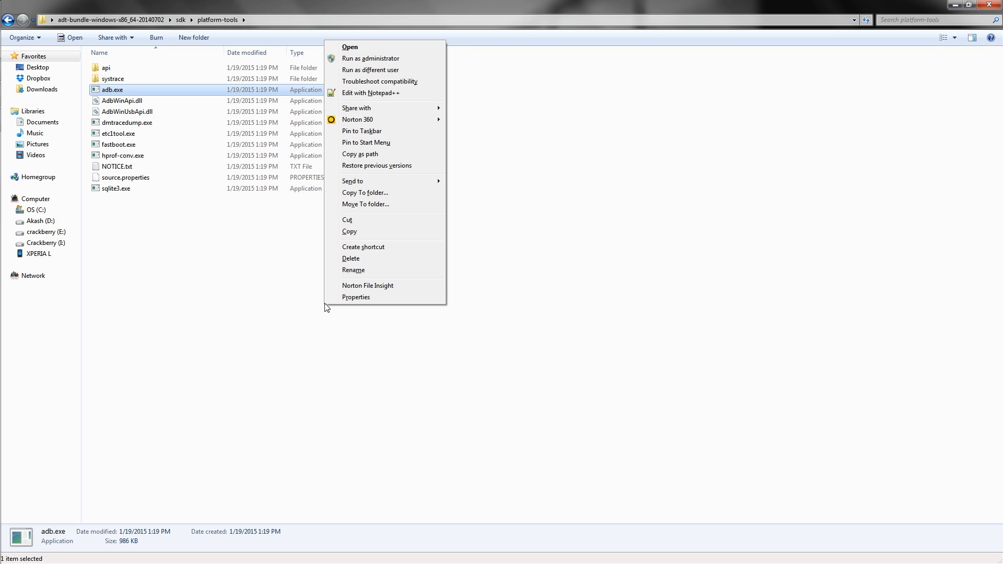
pyautogui.moveTo(388, 165)
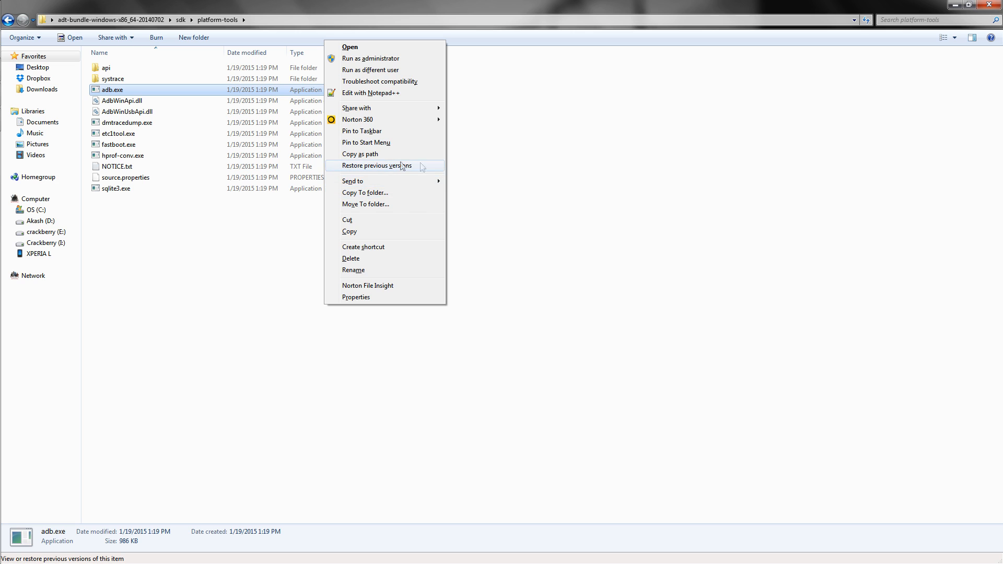
pyautogui.click(476, 285)
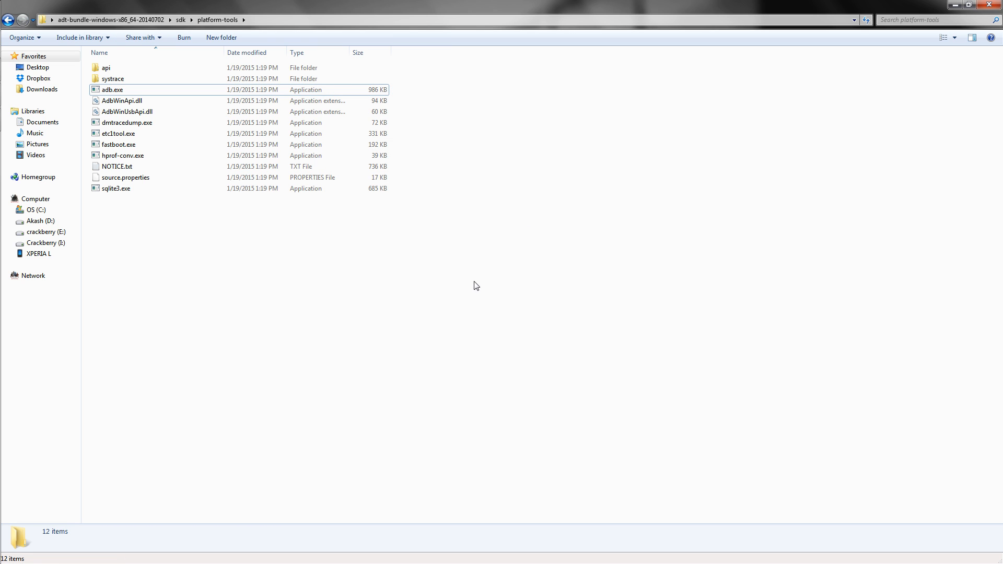
pyautogui.rightClick(476, 285)
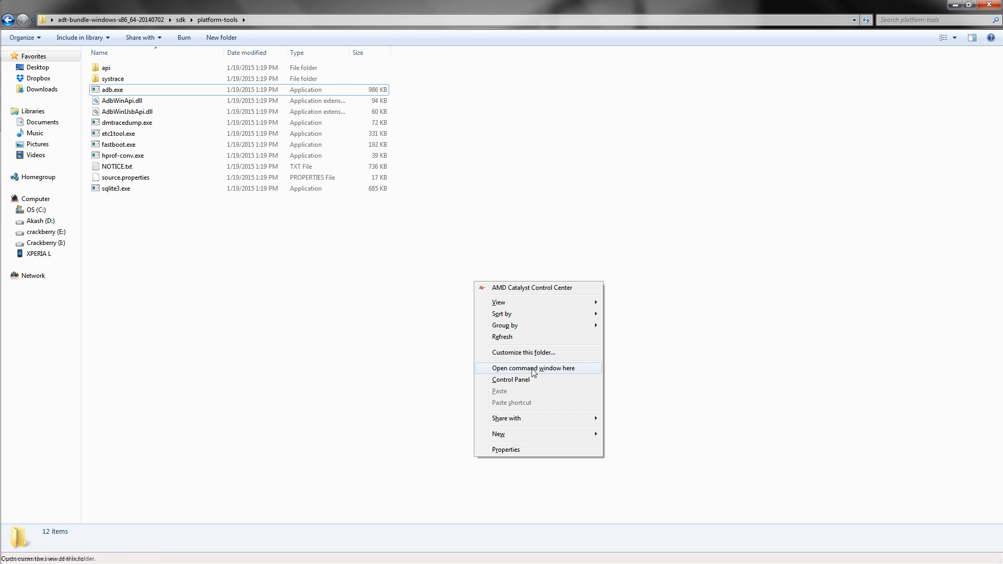
pyautogui.click(533, 367)
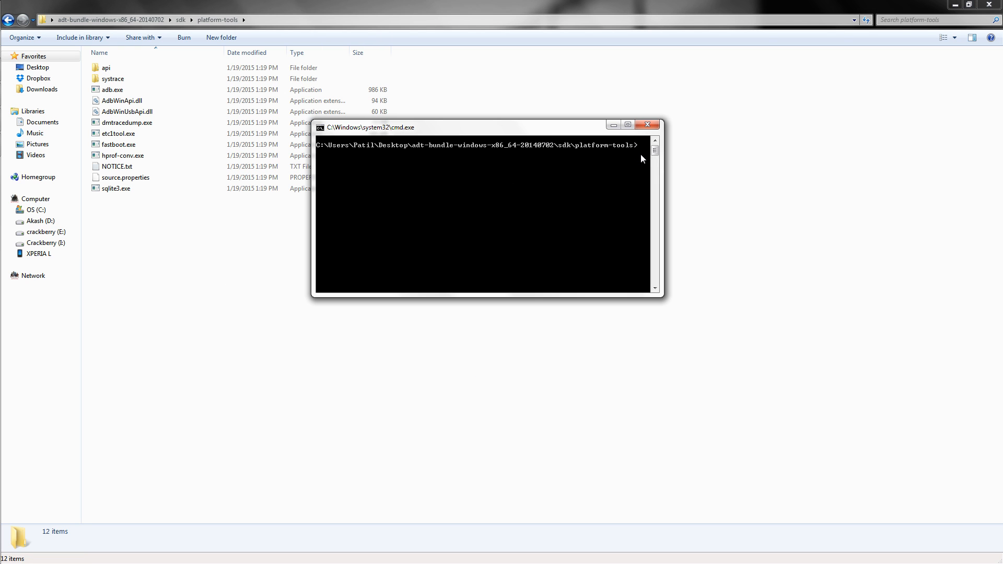
pyautogui.moveTo(637, 158)
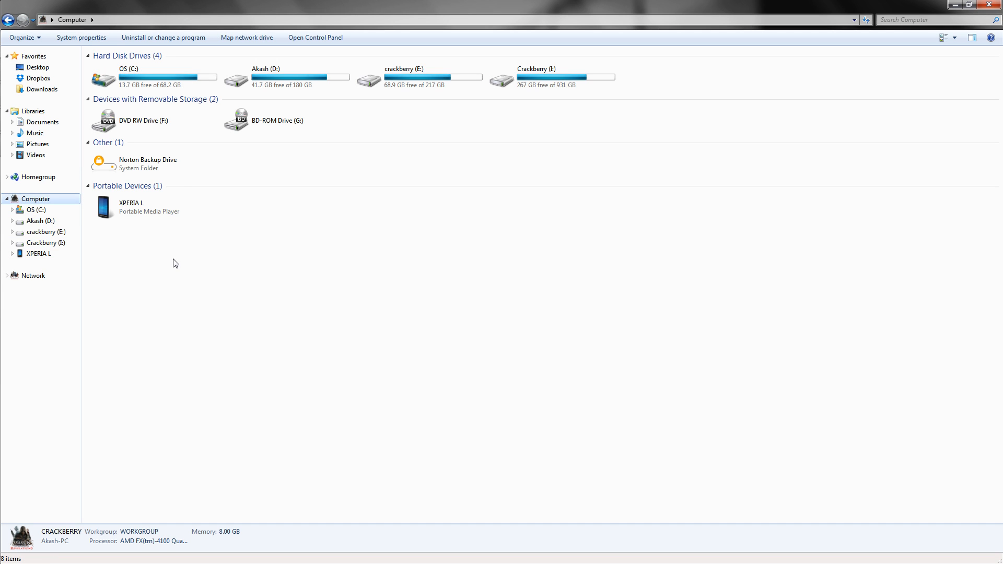
pyautogui.click(152, 211)
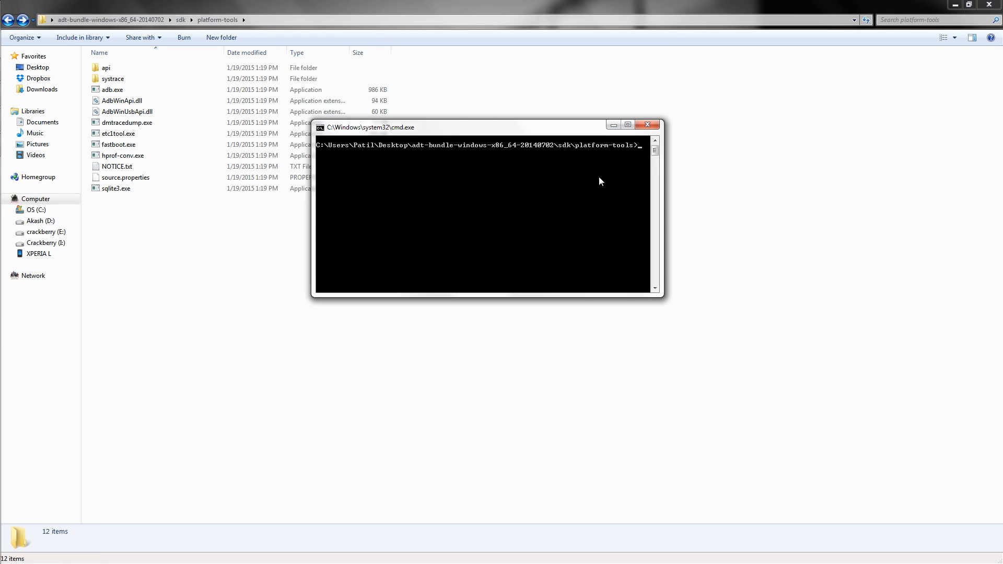
# Run 'adb devices' to confirm the phone is listed as attached
pyautogui.write('adb')
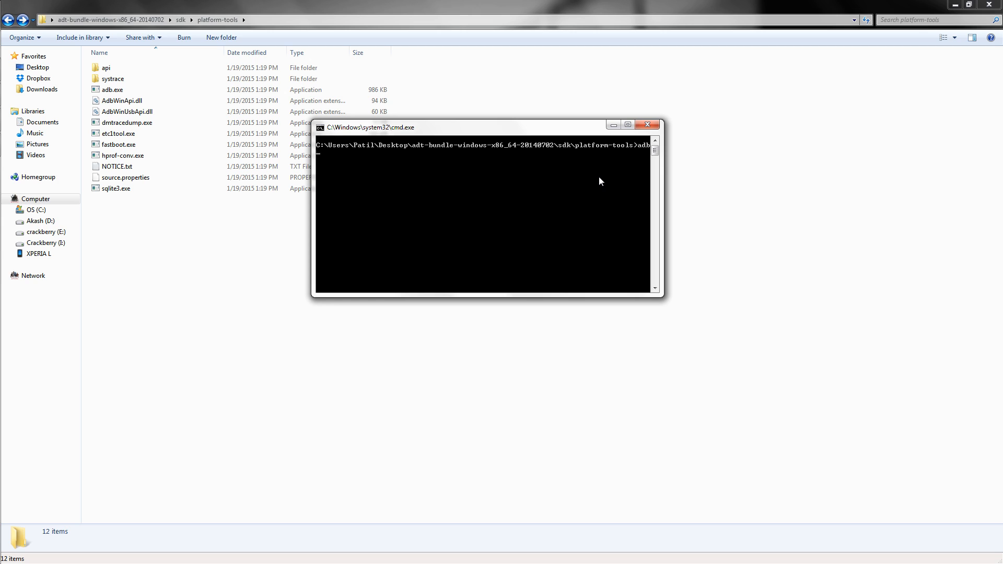
pyautogui.write('devic')
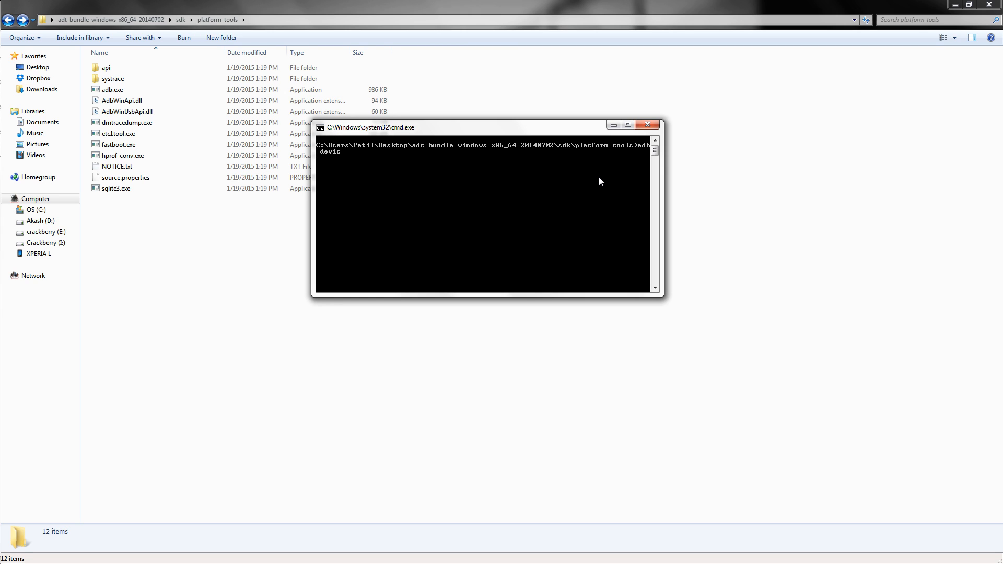
pyautogui.write('es')
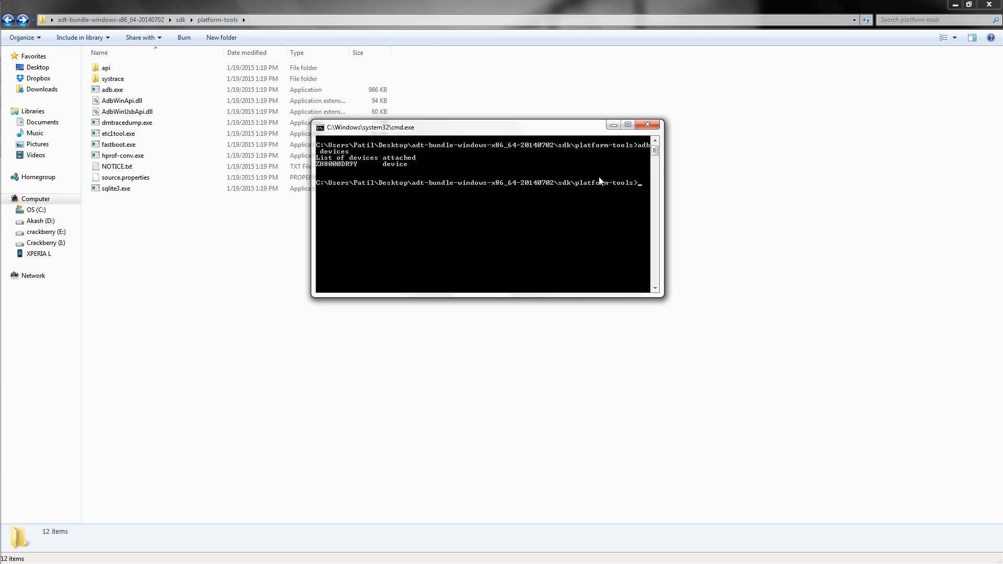
# Run 'adb shell pm get-install-location', which reports 0[auto]
pyautogui.write('adb shell pm')
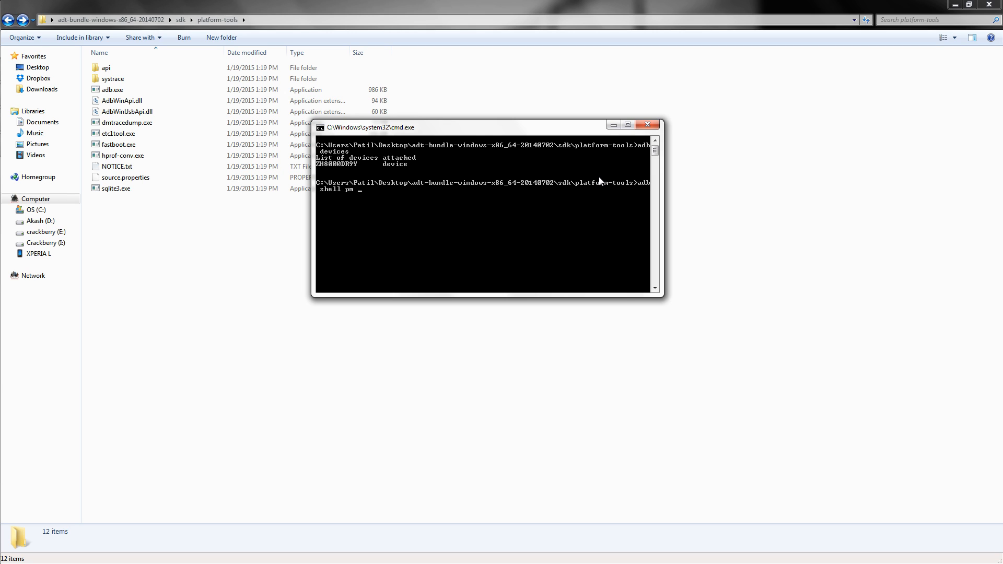
pyautogui.write('get-install-locat')
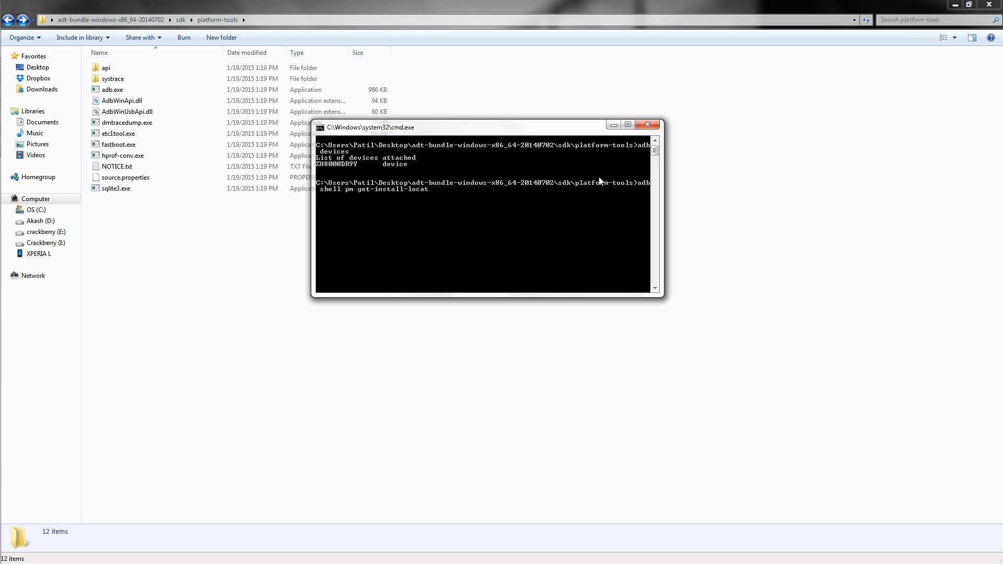
pyautogui.write('ion')
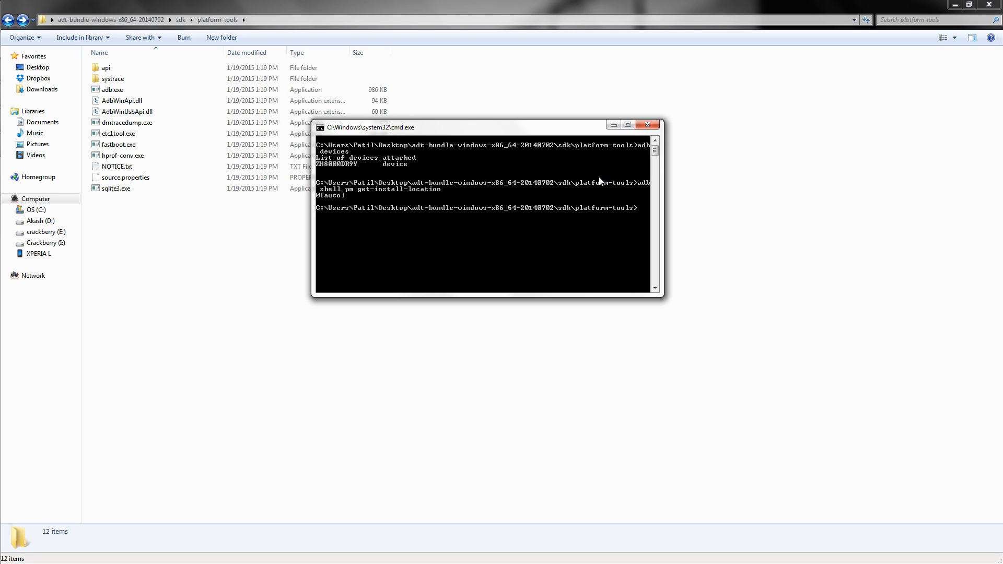
pyautogui.moveTo(544, 188)
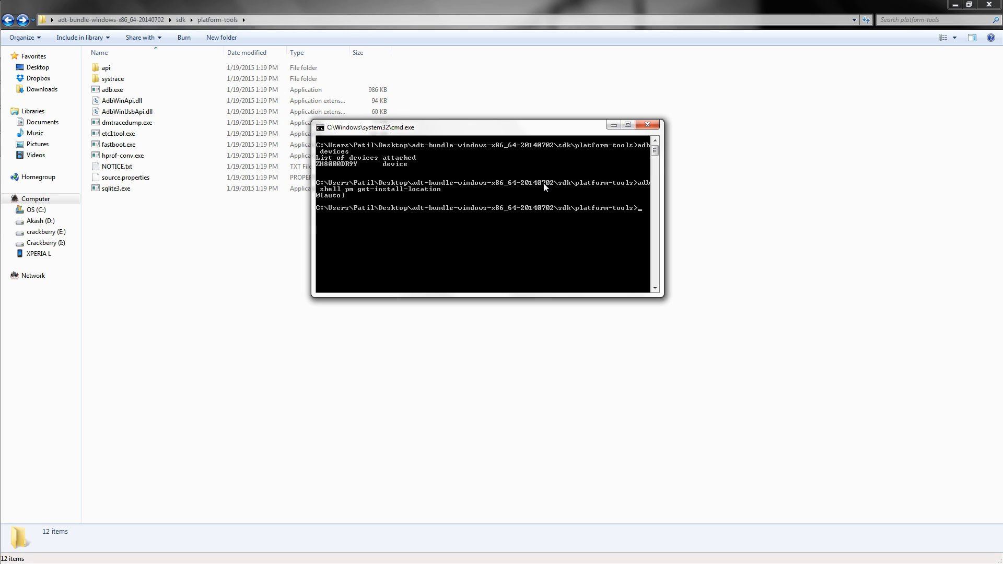
pyautogui.moveTo(336, 202)
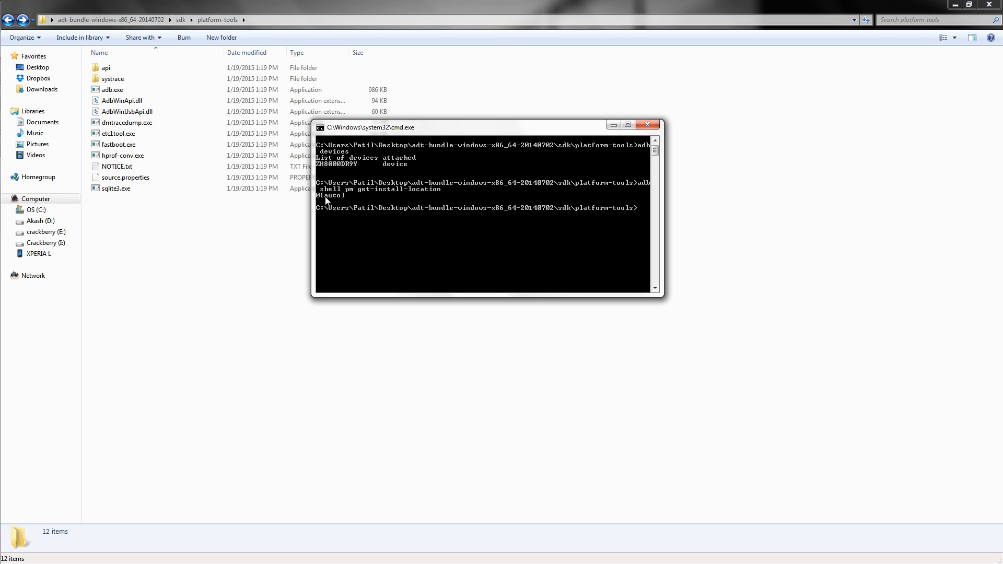
pyautogui.moveTo(612, 219)
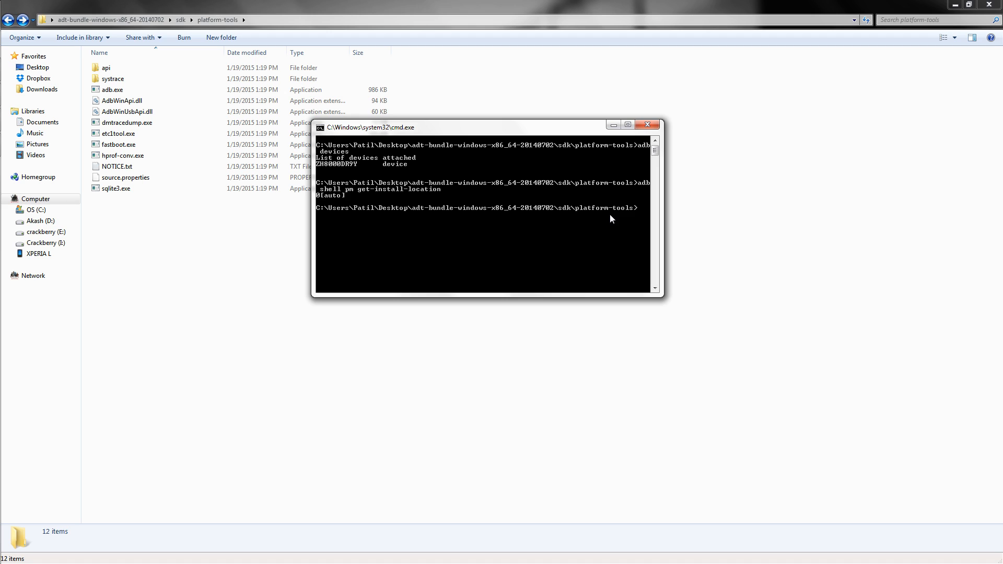
# Run 'adb shell pm set-install-location 2', then get-install-location to verify 2[external]
pyautogui.write('s')
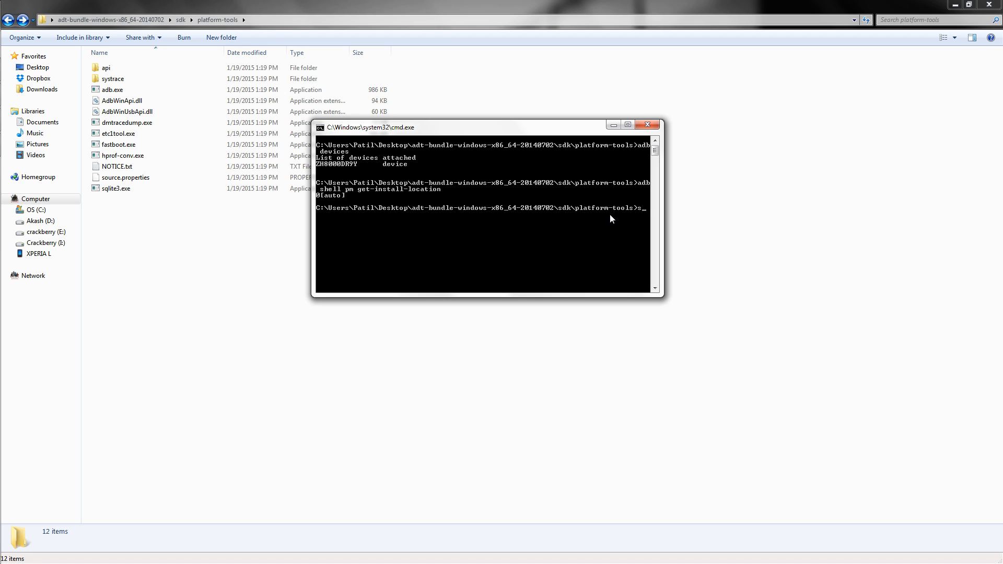
pyautogui.write('adb shell pm get-install-location')
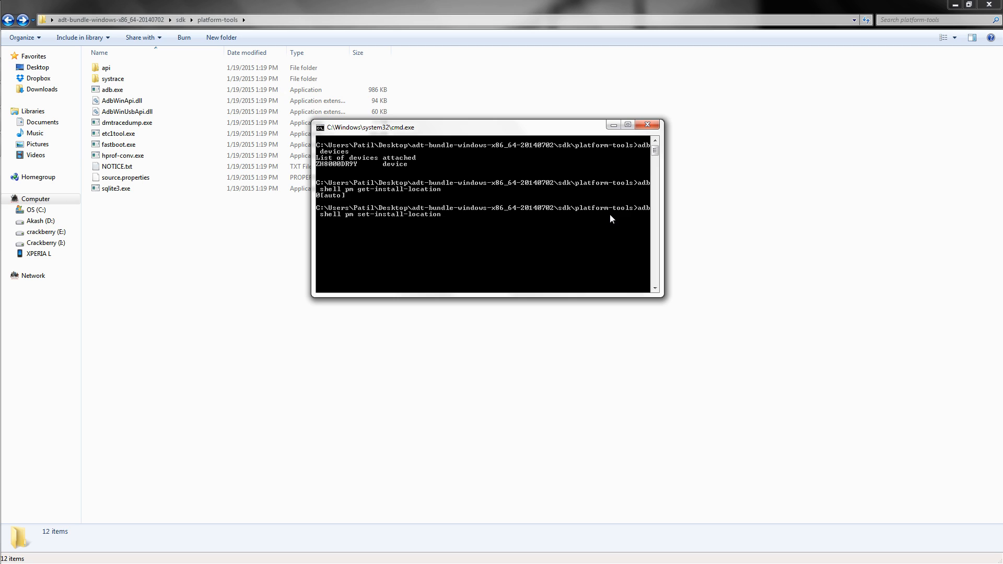
pyautogui.write('2')
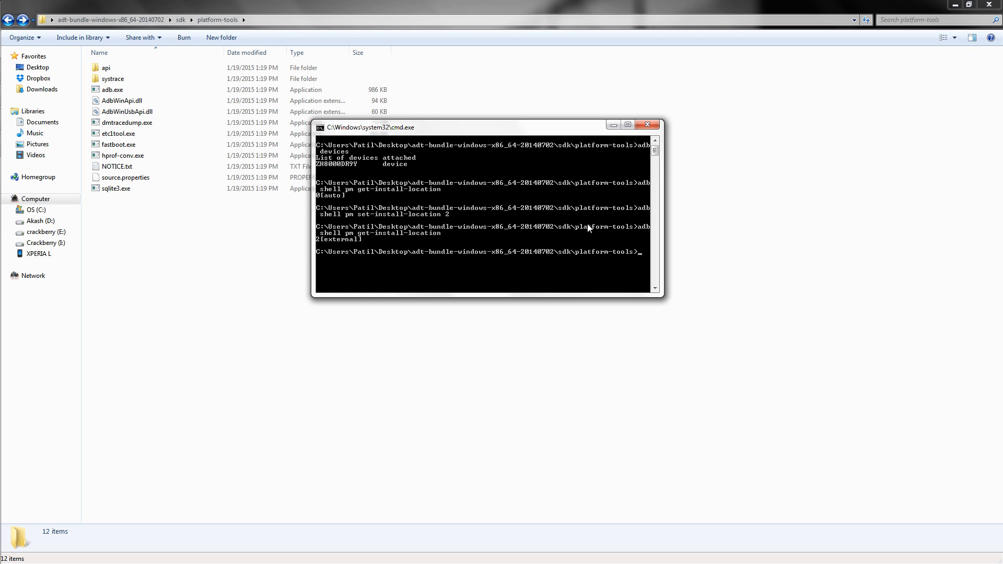
pyautogui.moveTo(361, 245)
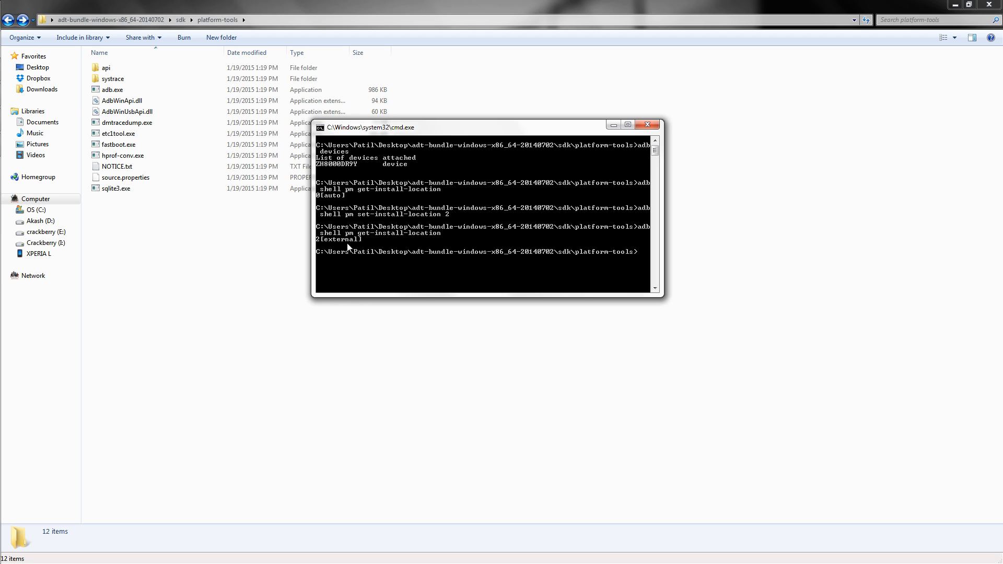
pyautogui.moveTo(649, 262)
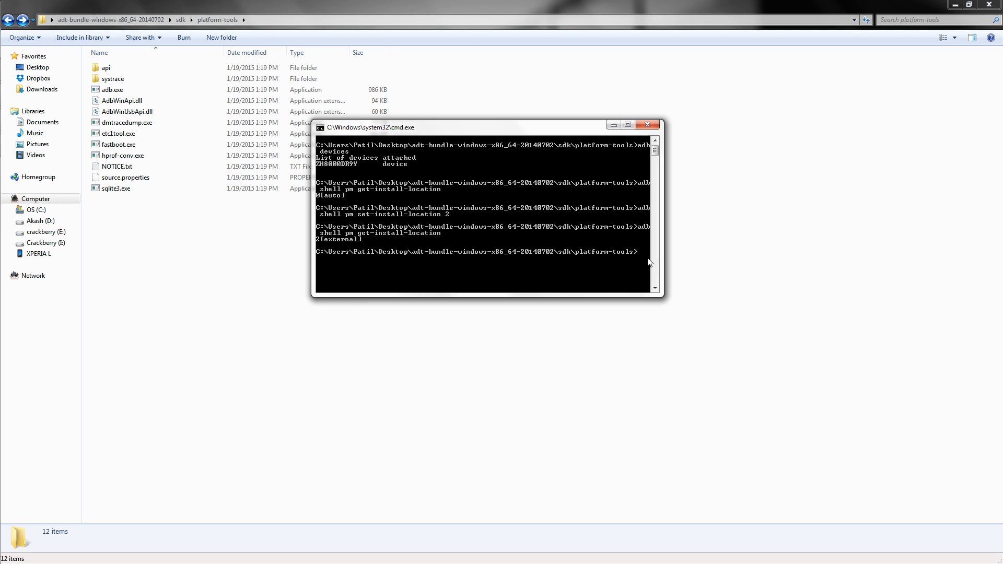
pyautogui.moveTo(665, 132)
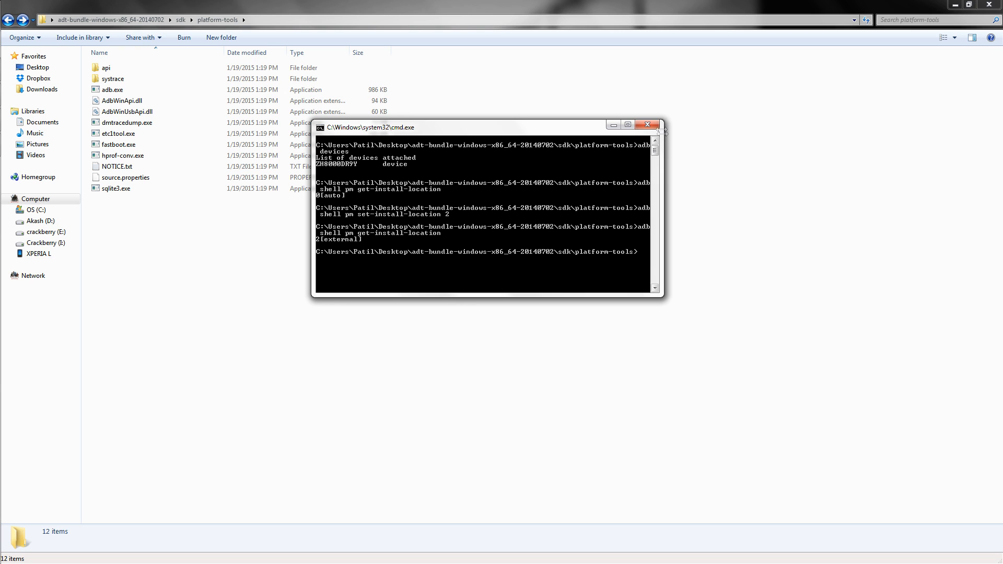
pyautogui.moveTo(648, 124)
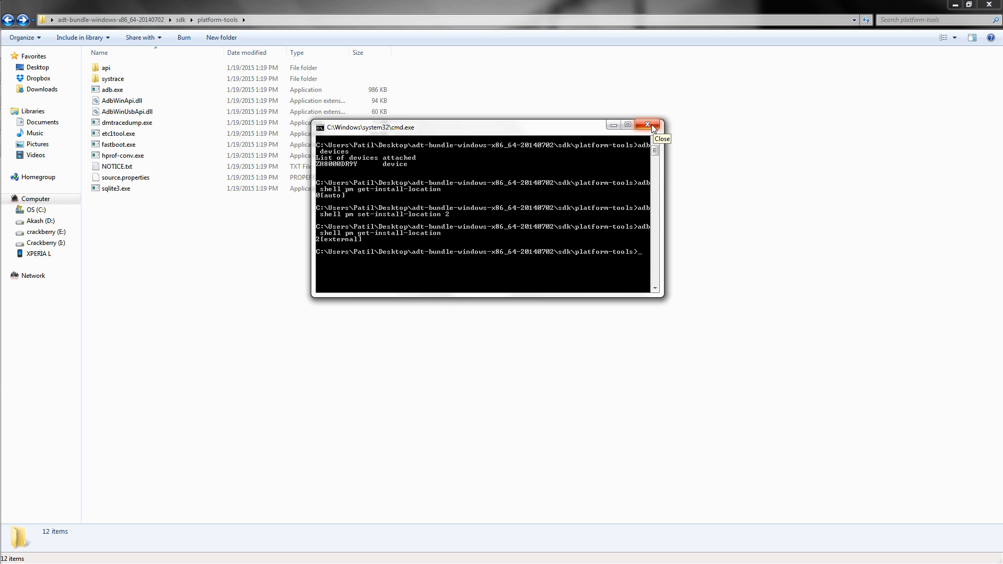
# Close the command window and search 'plat' from the Start menu
pyautogui.click(648, 125)
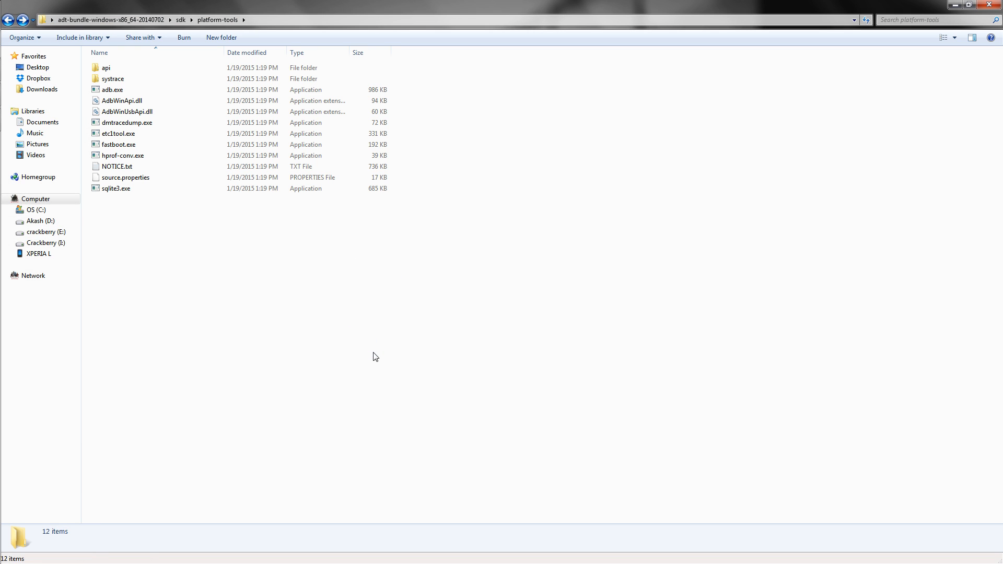
pyautogui.moveTo(405, 338)
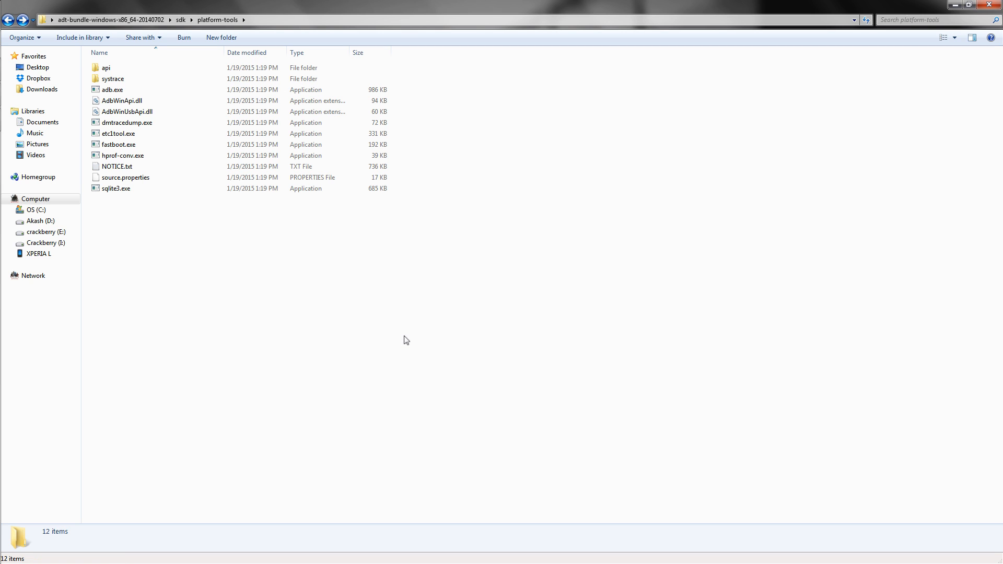
pyautogui.moveTo(398, 338)
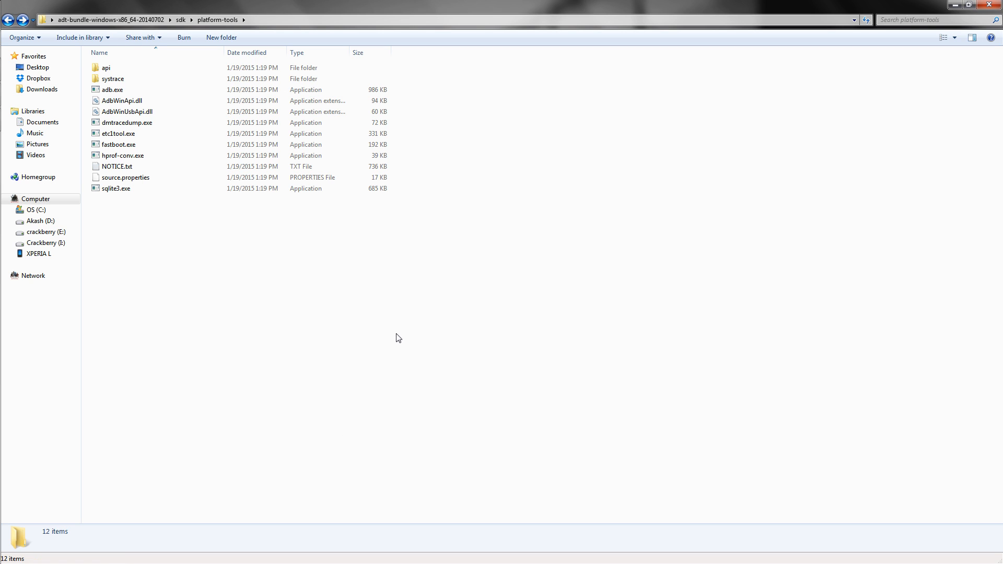
pyautogui.moveTo(368, 321)
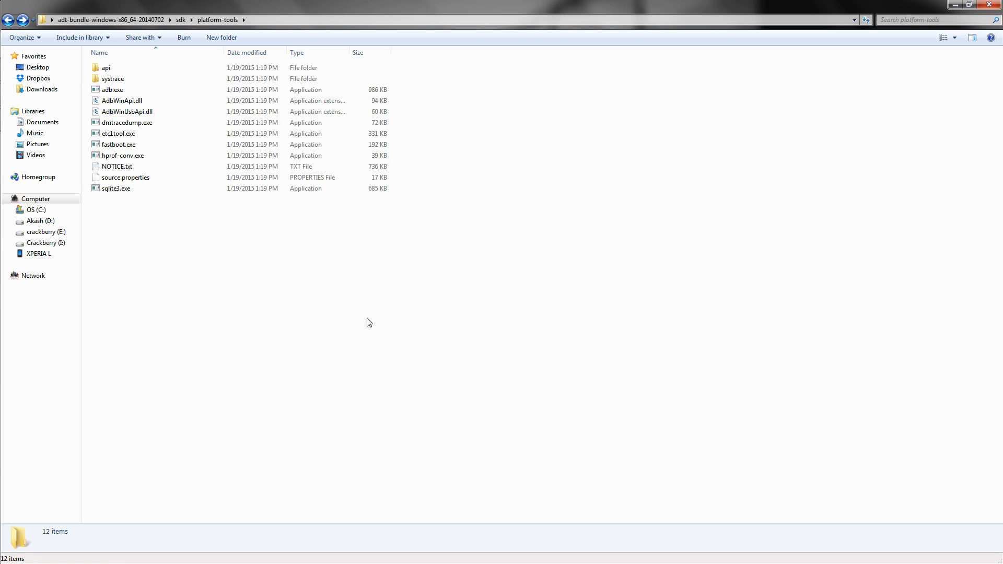
pyautogui.moveTo(161, 260)
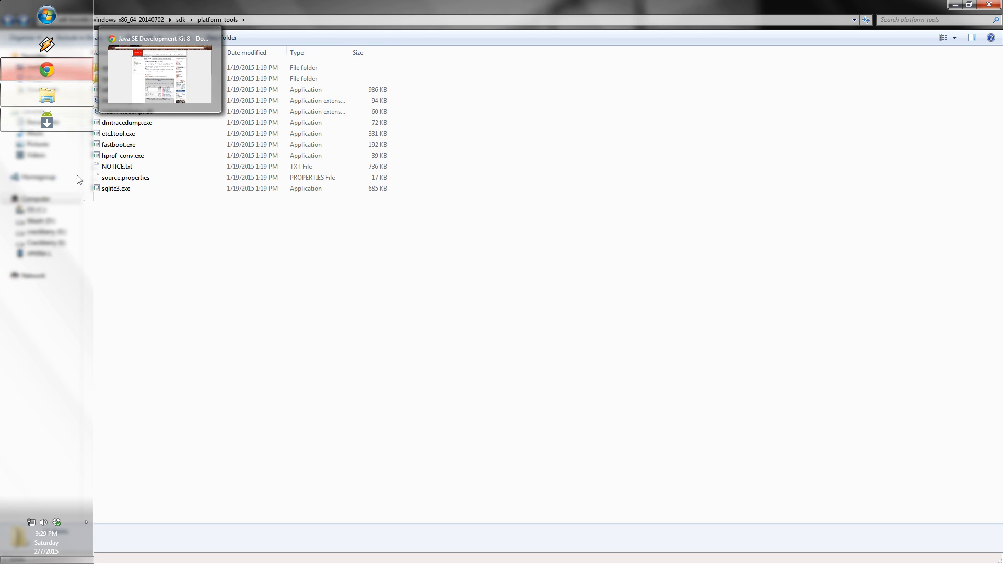
pyautogui.click(40, 14)
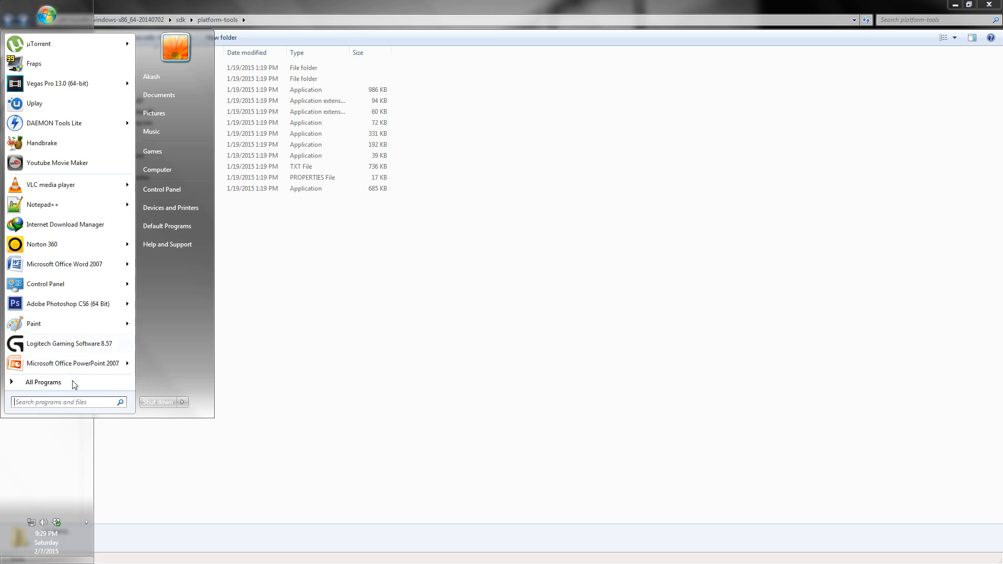
pyautogui.click(63, 401)
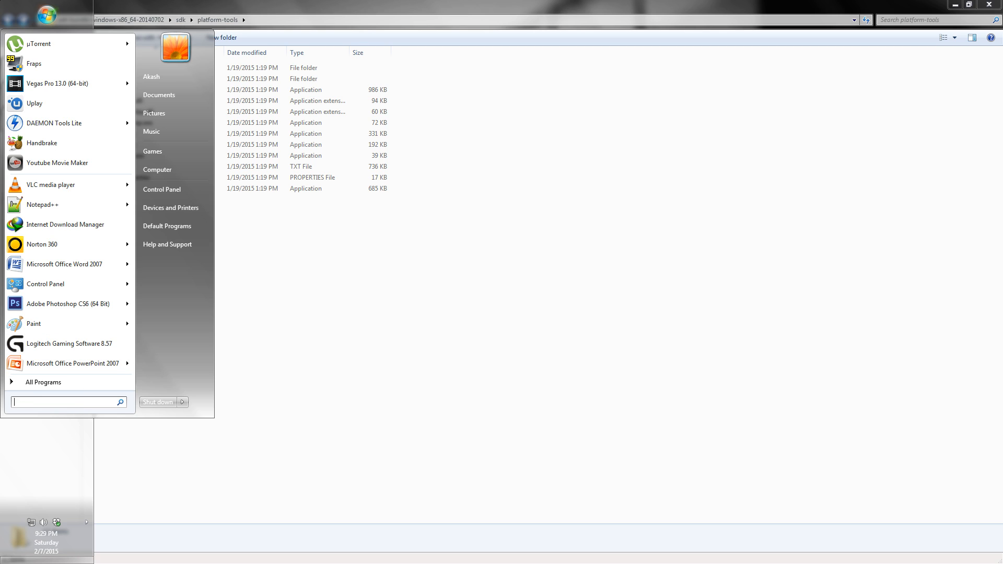
pyautogui.write('plat')
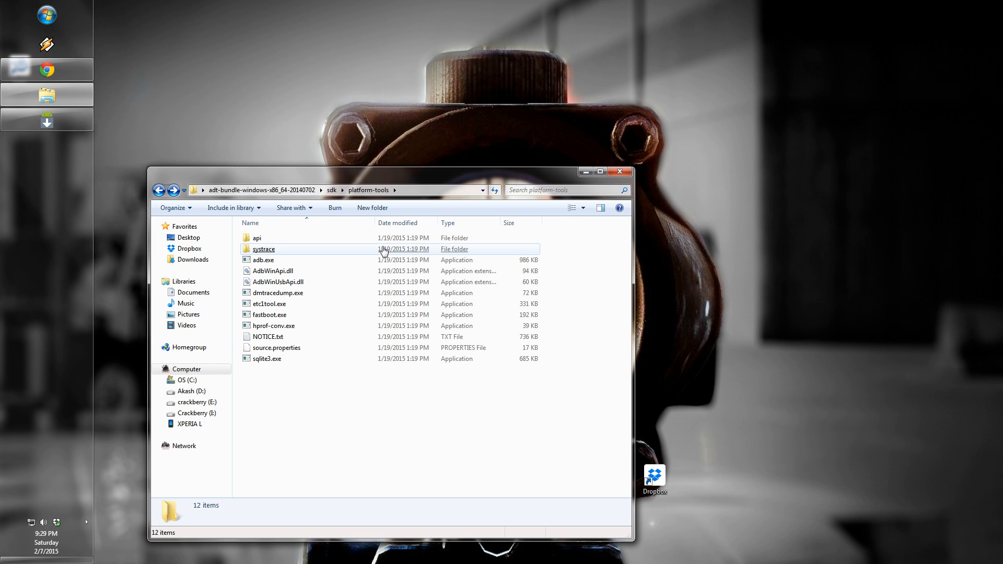
# Maximize the platform-tools Explorer window and refresh its listing
pyautogui.click(264, 249)
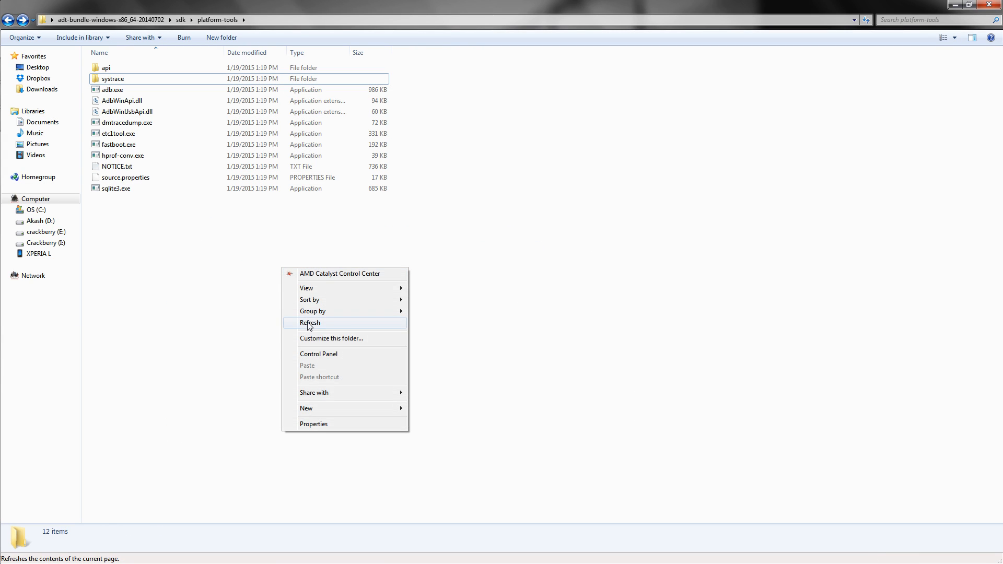
pyautogui.click(309, 323)
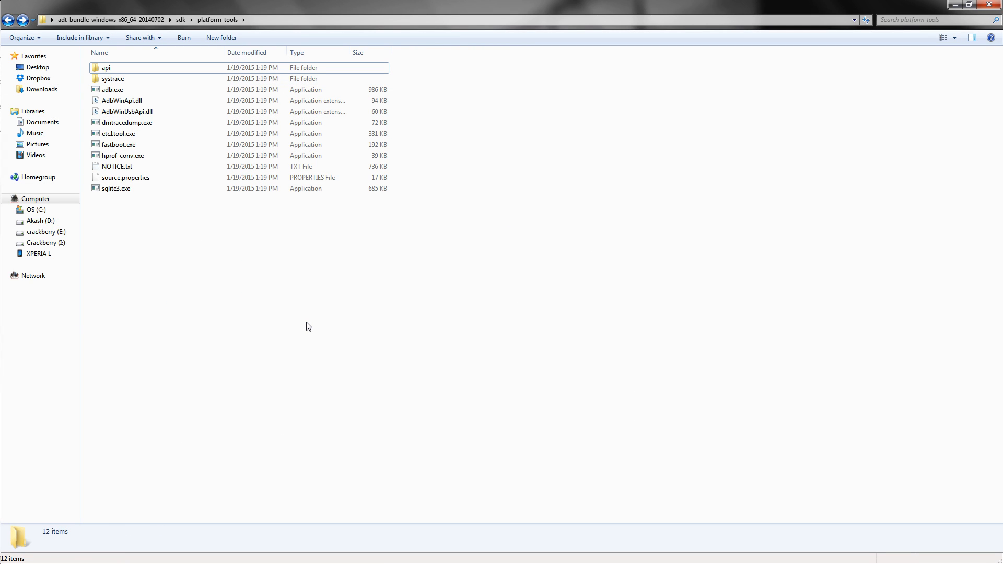